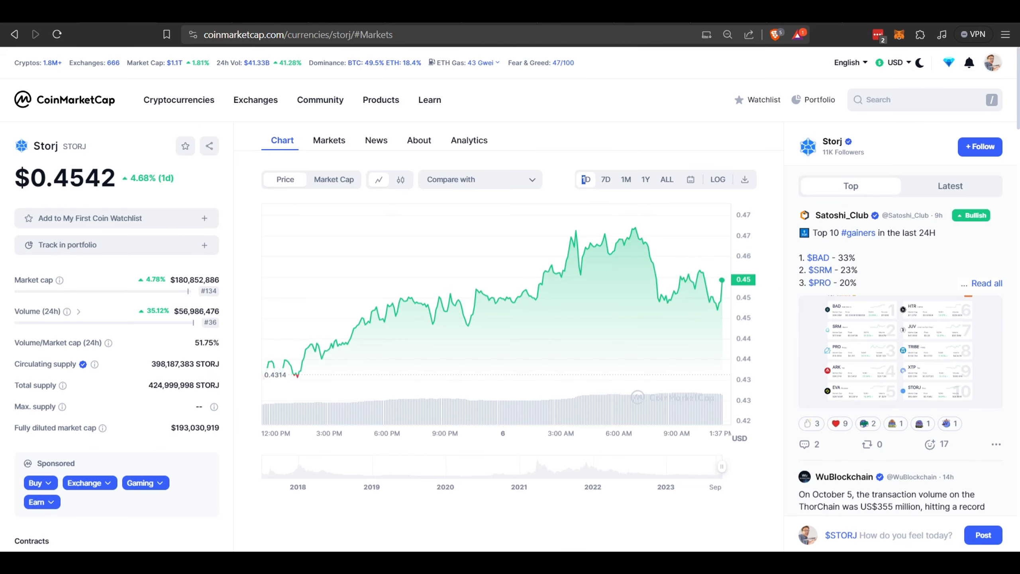
pyautogui.moveTo(543, 254)
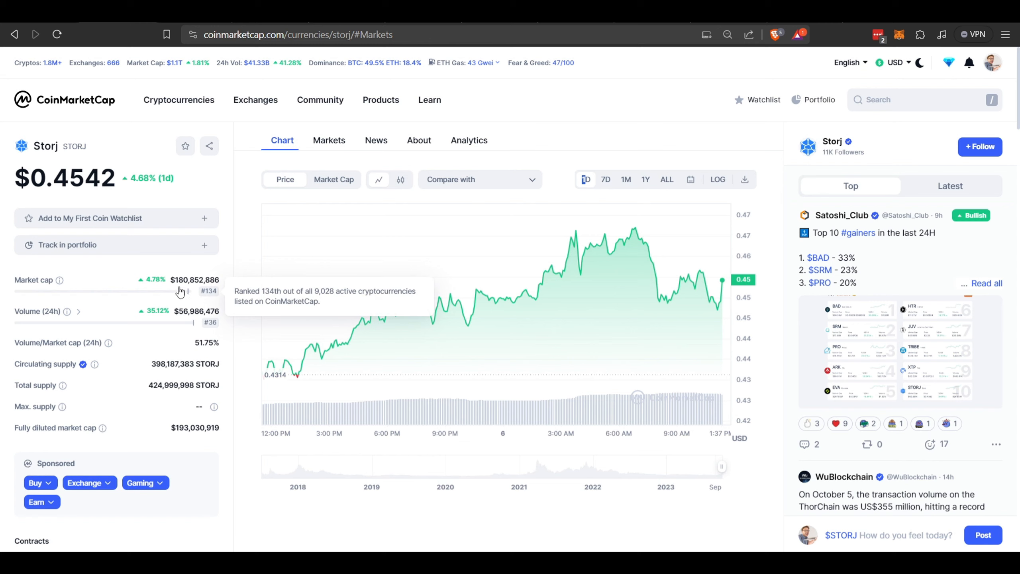
pyautogui.moveTo(381, 303)
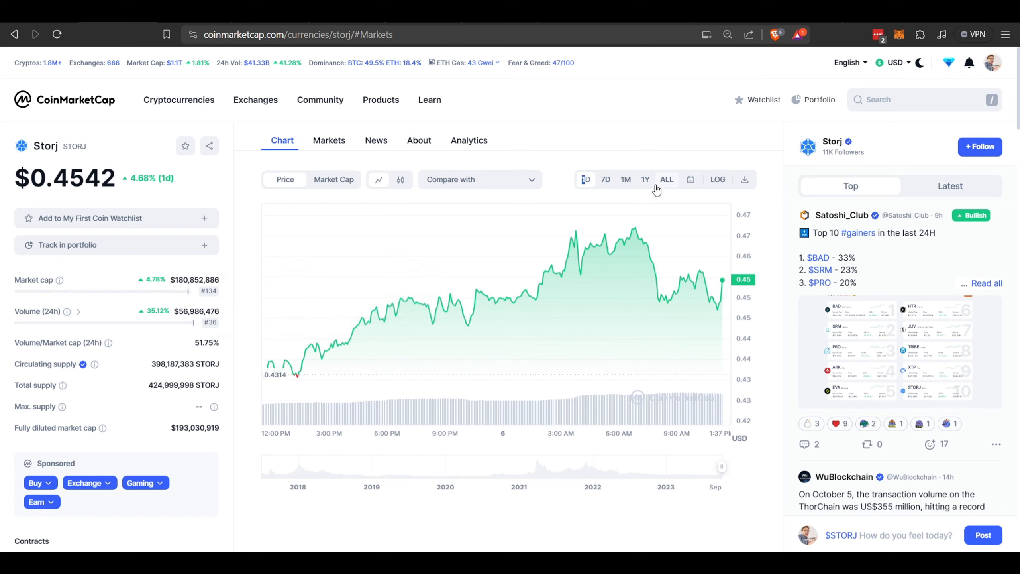
# Switch the Storj price chart to the all-time range.
pyautogui.click(667, 179)
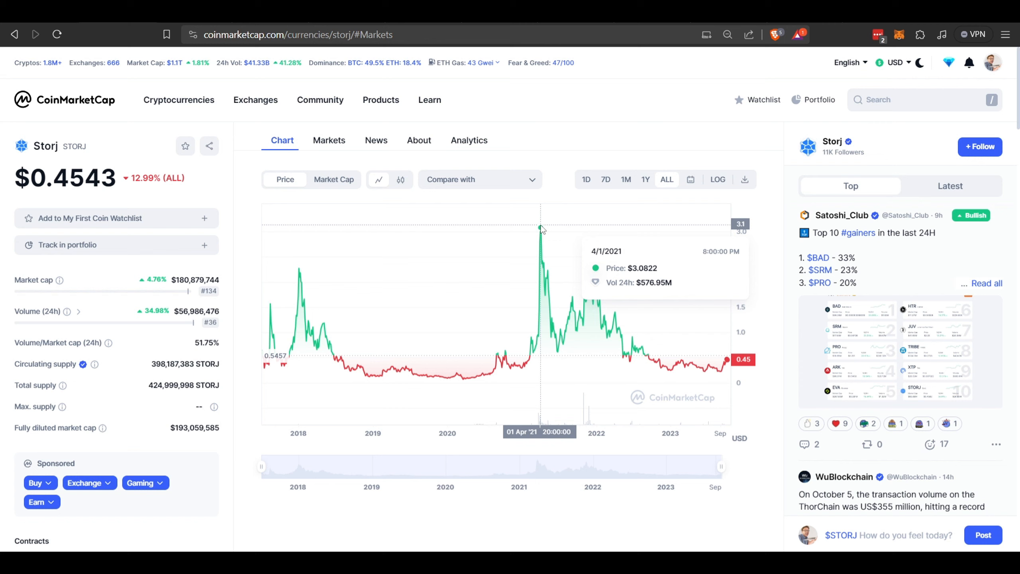
pyautogui.moveTo(328, 143)
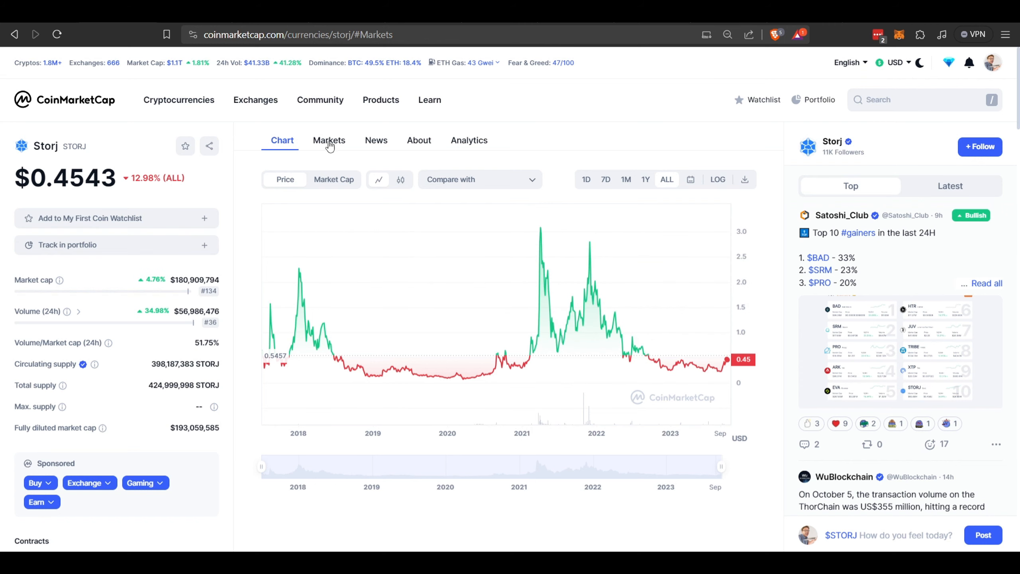
# Show the Markets table of exchanges and pairs trading Storj.
pyautogui.click(329, 141)
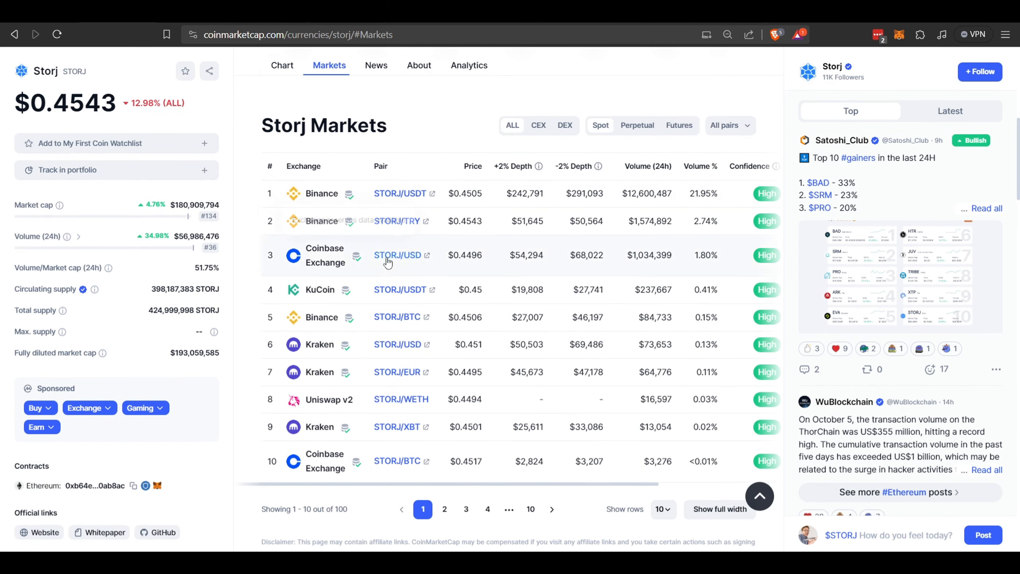
pyautogui.moveTo(371, 397)
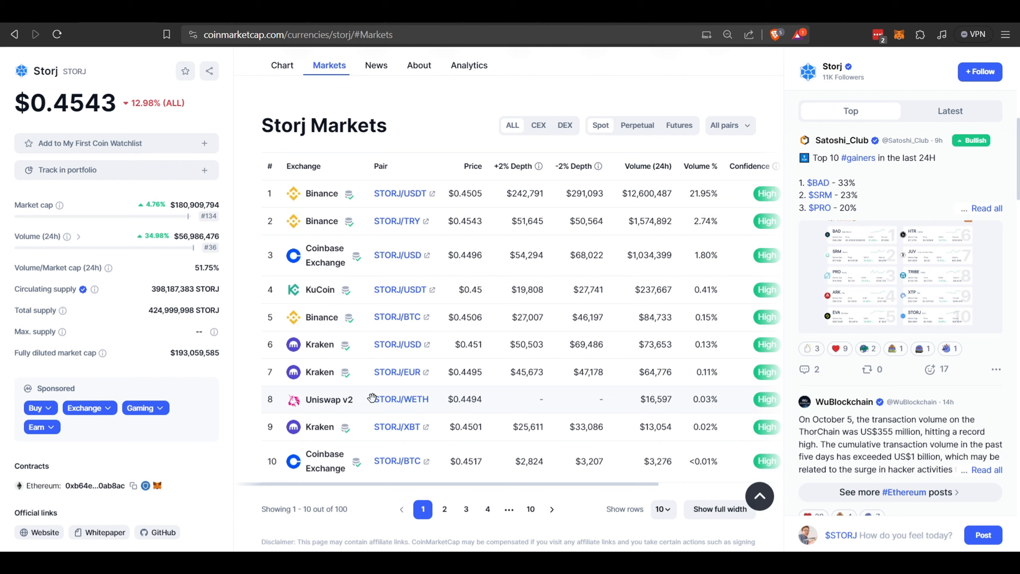
pyautogui.moveTo(260, 203)
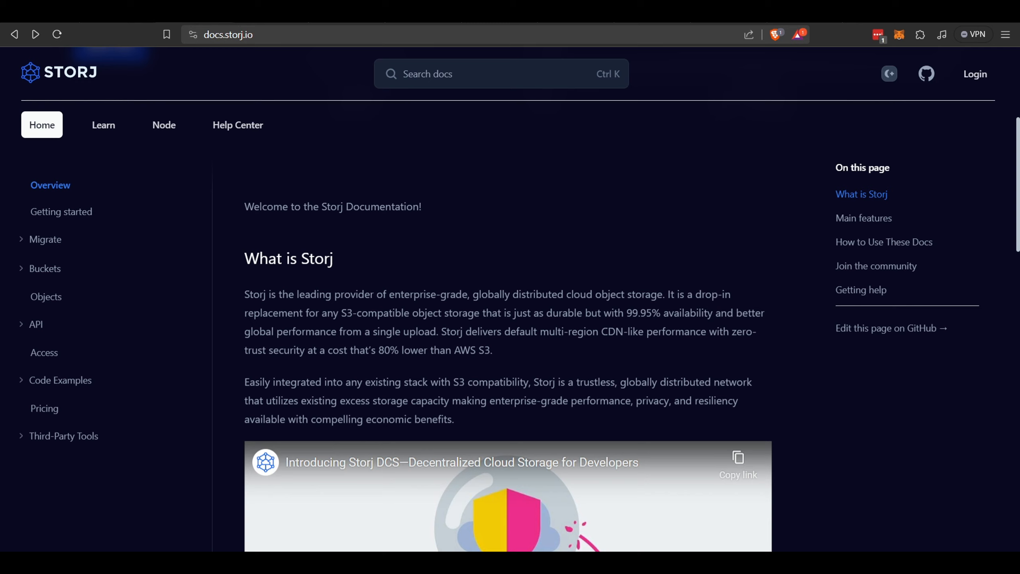
pyautogui.moveTo(364, 106)
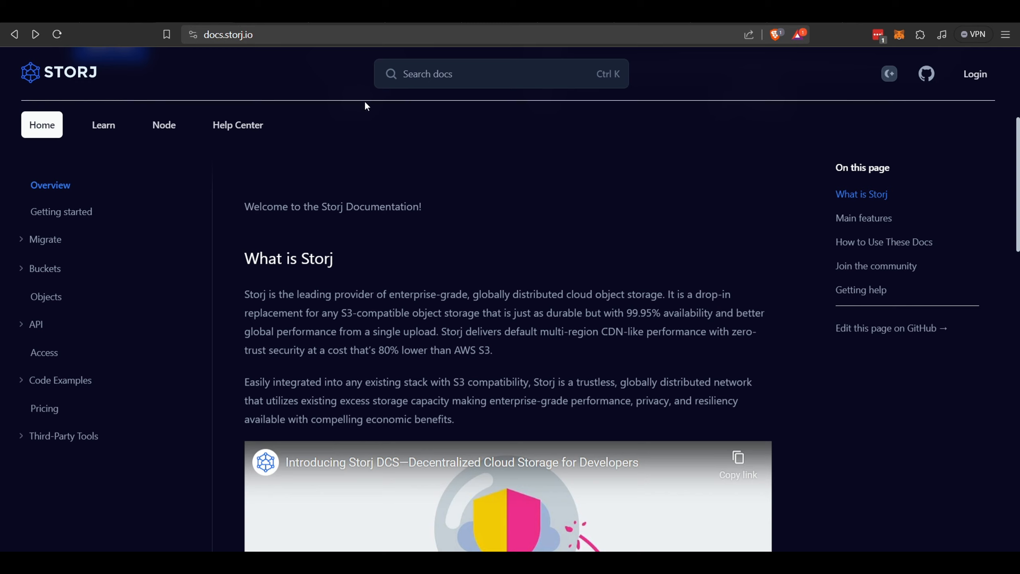
# Highlight 'enterprise-grade, globally distributed cloud object storage' in the What is Storj intro.
pyautogui.moveTo(388, 294); pyautogui.dragTo(448, 294)
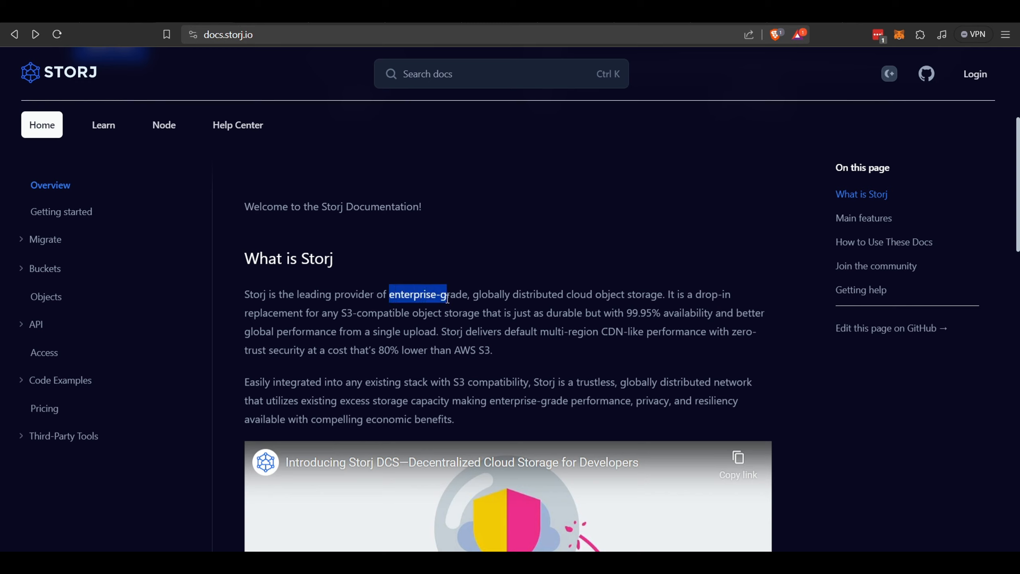
pyautogui.moveTo(446, 295); pyautogui.dragTo(571, 294)
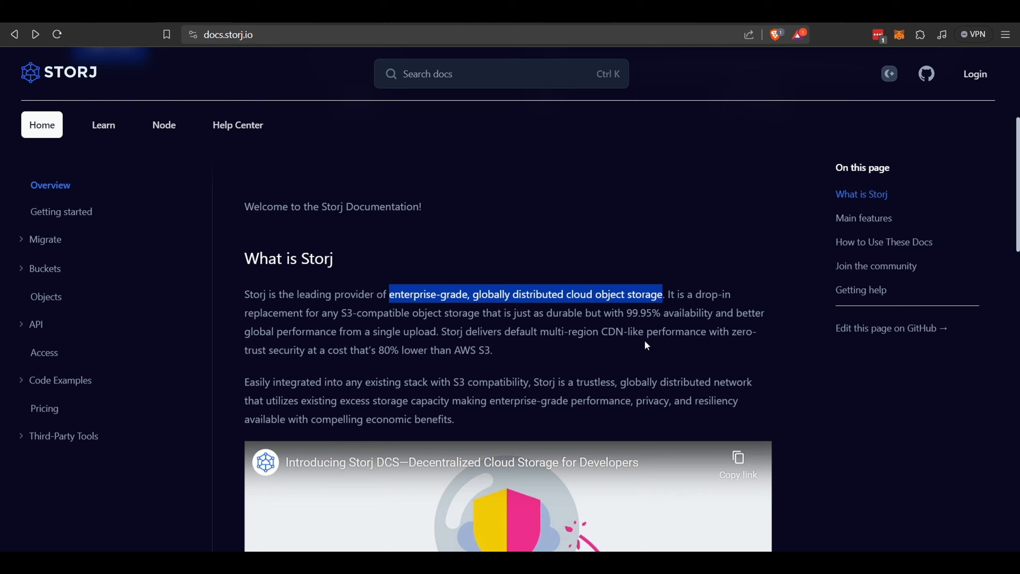
pyautogui.moveTo(630, 381)
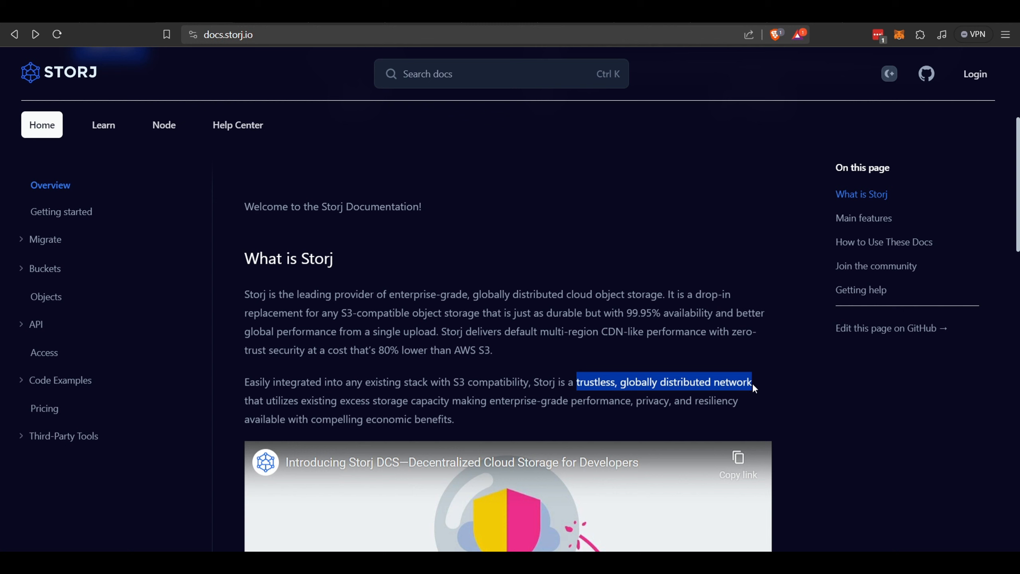
pyautogui.moveTo(455, 200)
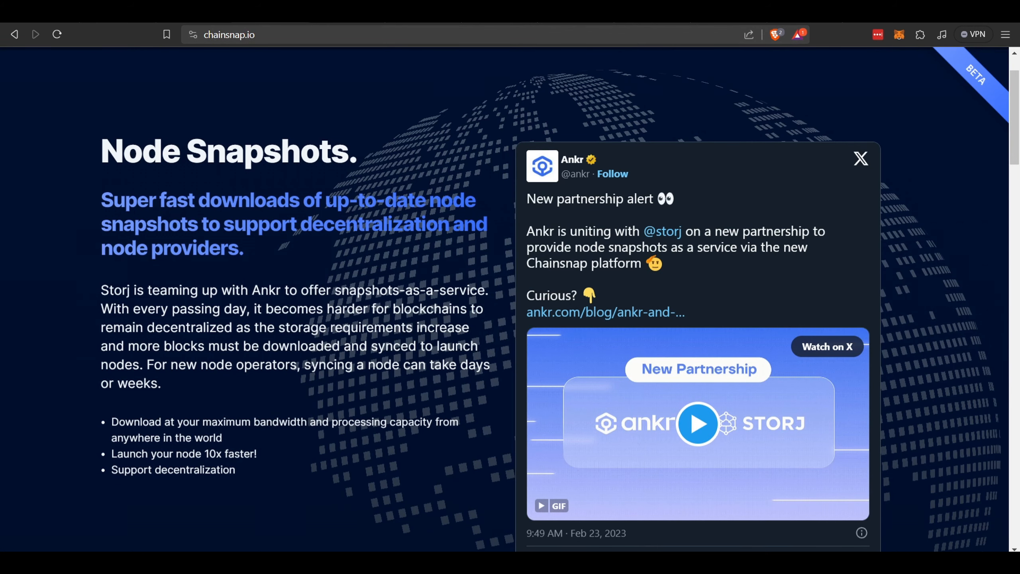
pyautogui.moveTo(325, 106)
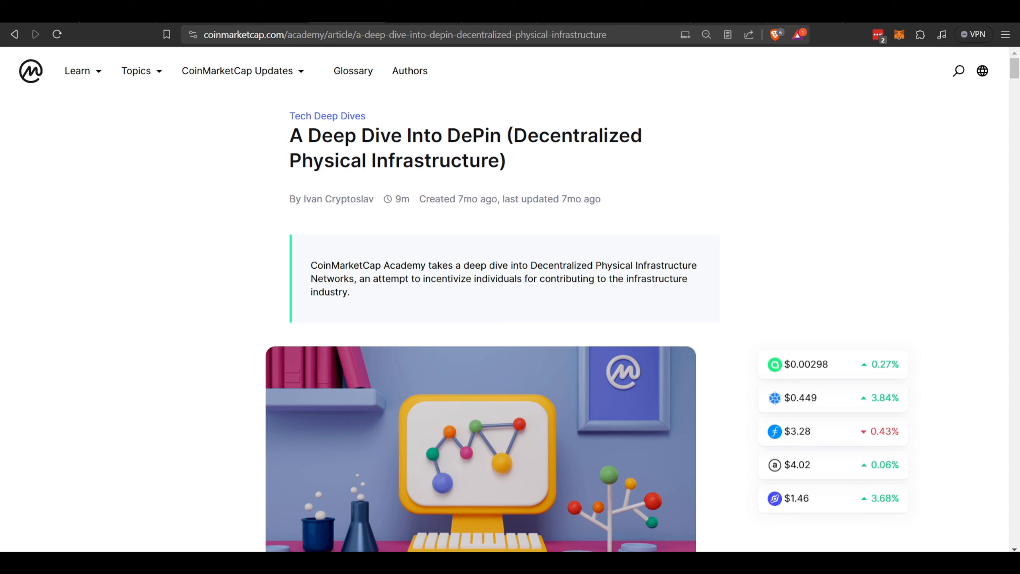
# Mark 'DePin' in the article title and move down to the 'What Belongs to DePIN' section.
pyautogui.doubleClick(479, 136)
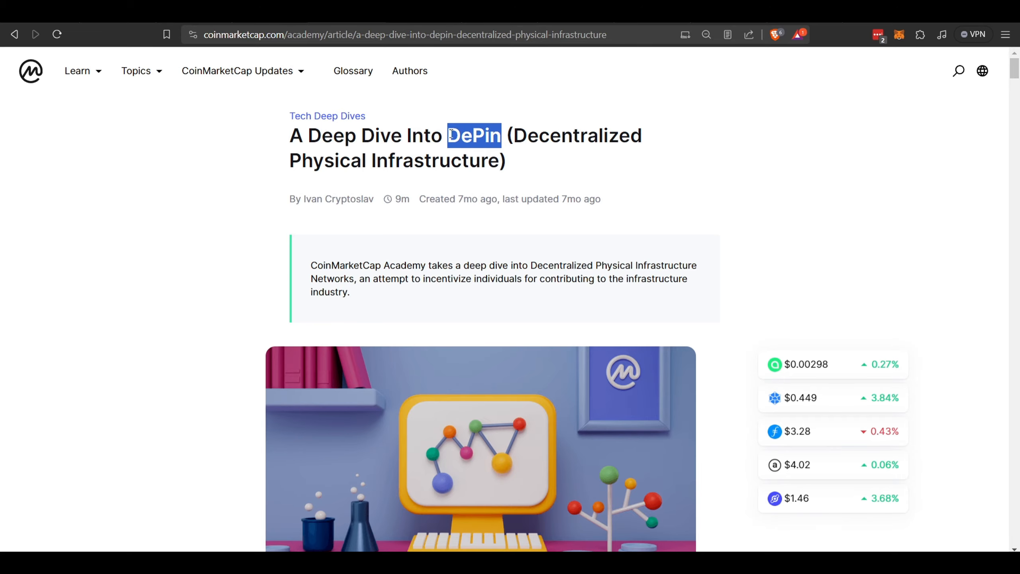
pyautogui.scroll(-3)
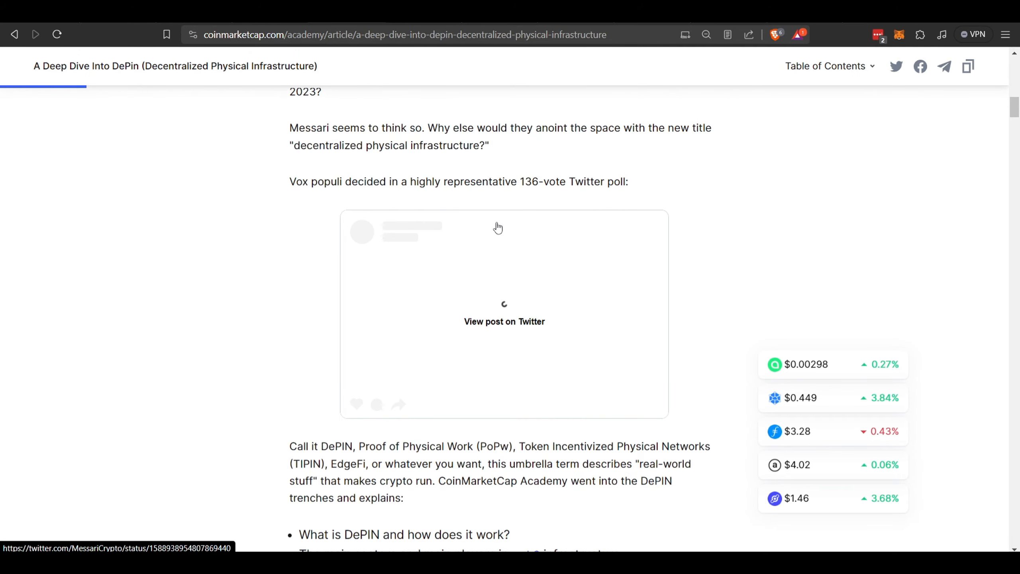
pyautogui.scroll(-3)
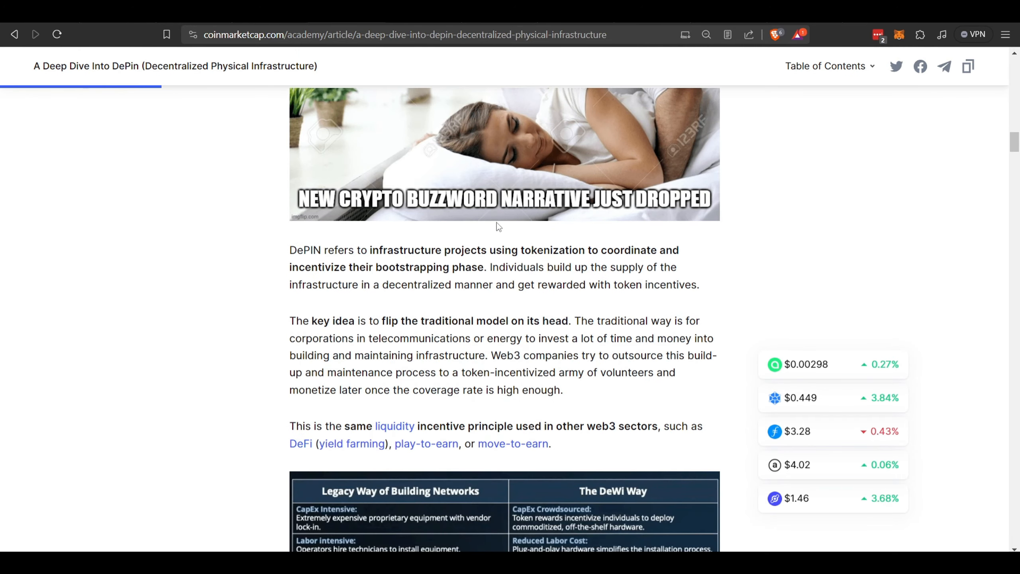
pyautogui.scroll(-3)
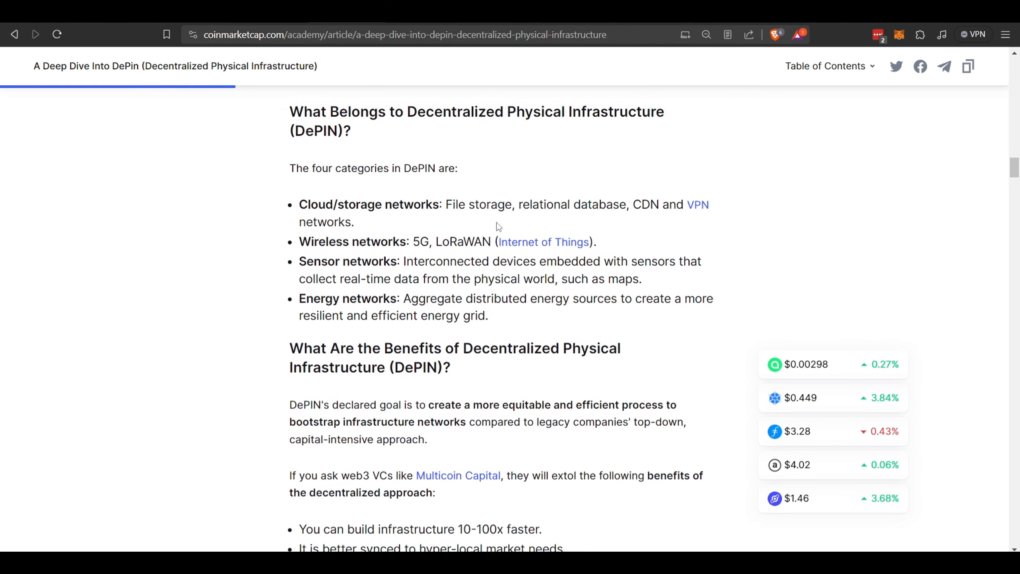
pyautogui.scroll(-3)
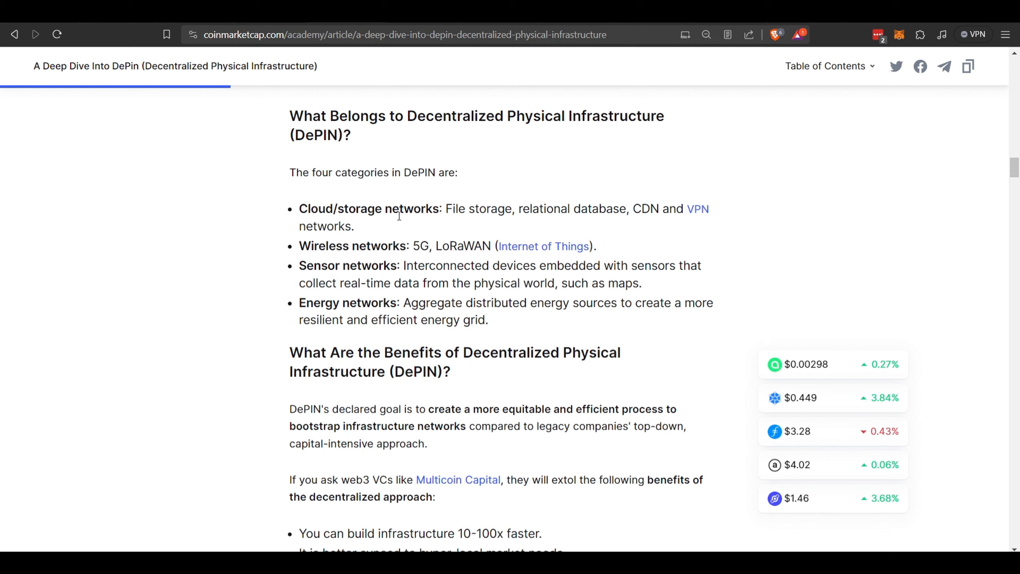
# Mark 'File storage' under cloud/storage networks, then focus the address bar.
pyautogui.doubleClick(470, 209)
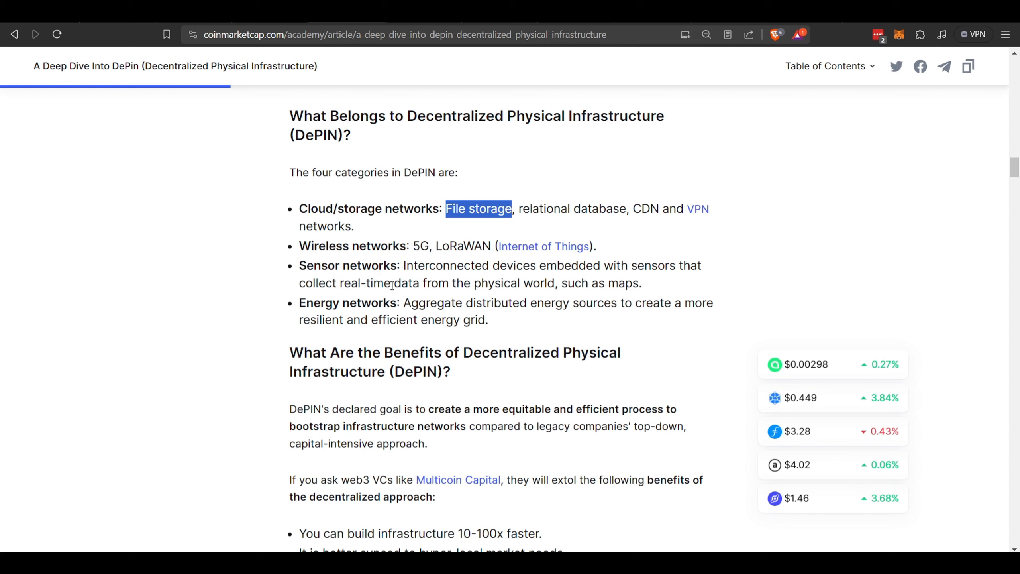
pyautogui.moveTo(358, 306)
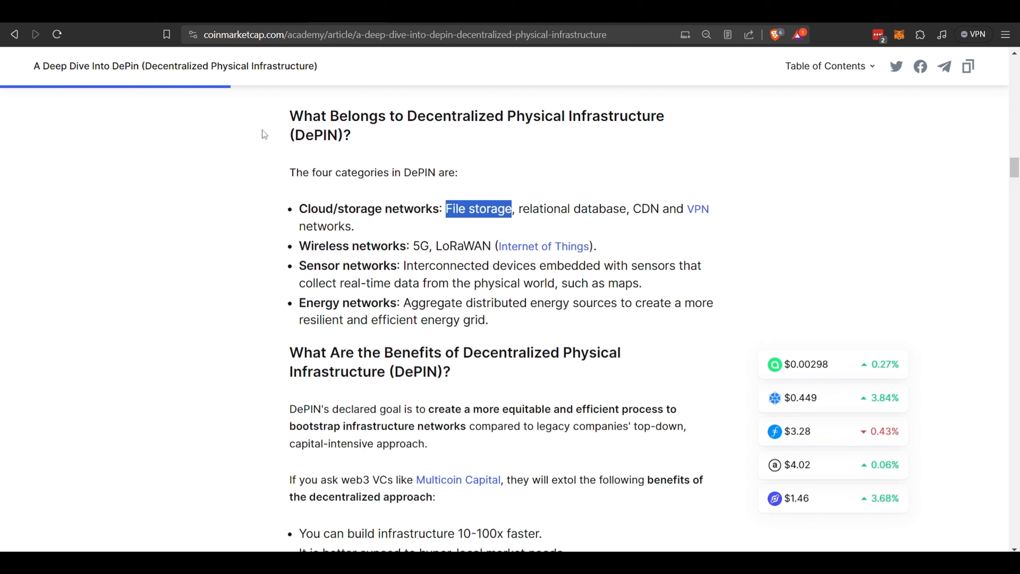
pyautogui.click(402, 34)
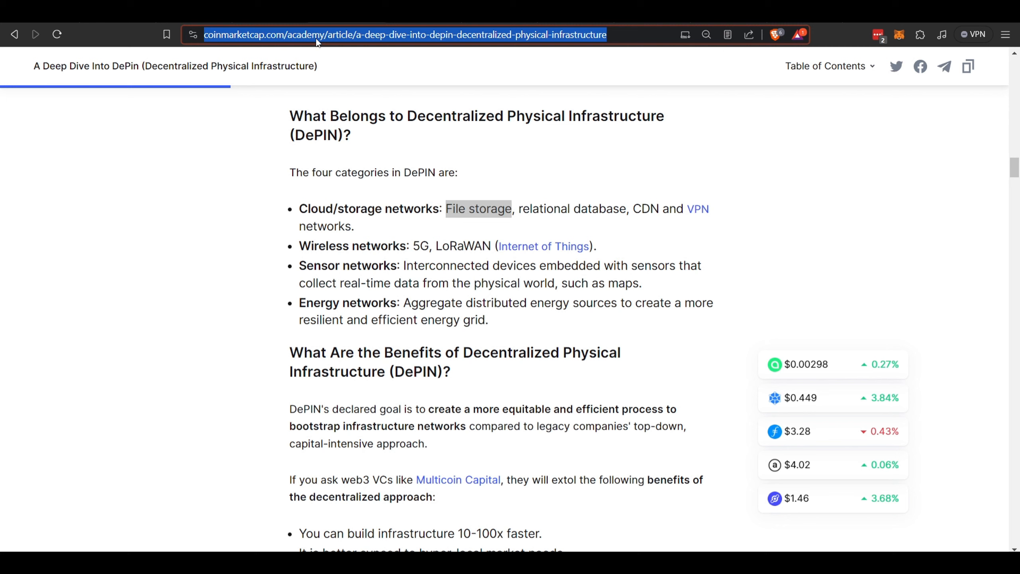
pyautogui.moveTo(492, 178)
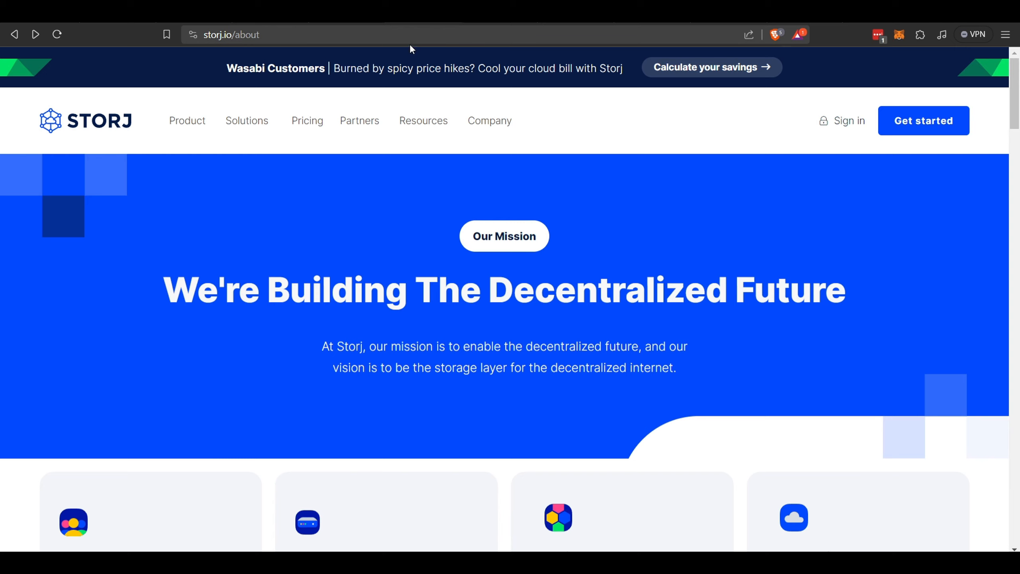
pyautogui.moveTo(416, 150)
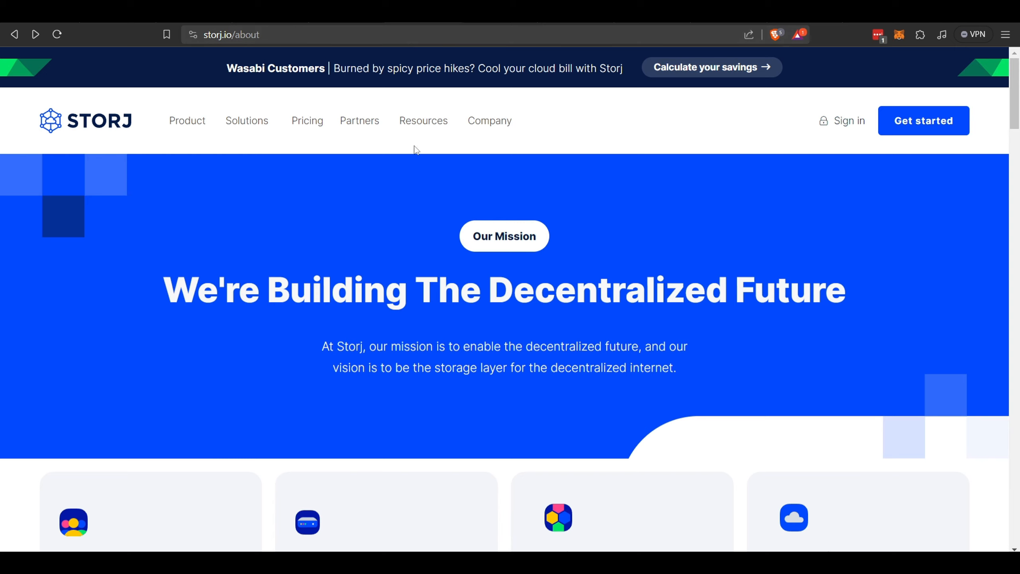
# Scroll through the About page's leadership team cards and back up slightly.
pyautogui.scroll(-3)
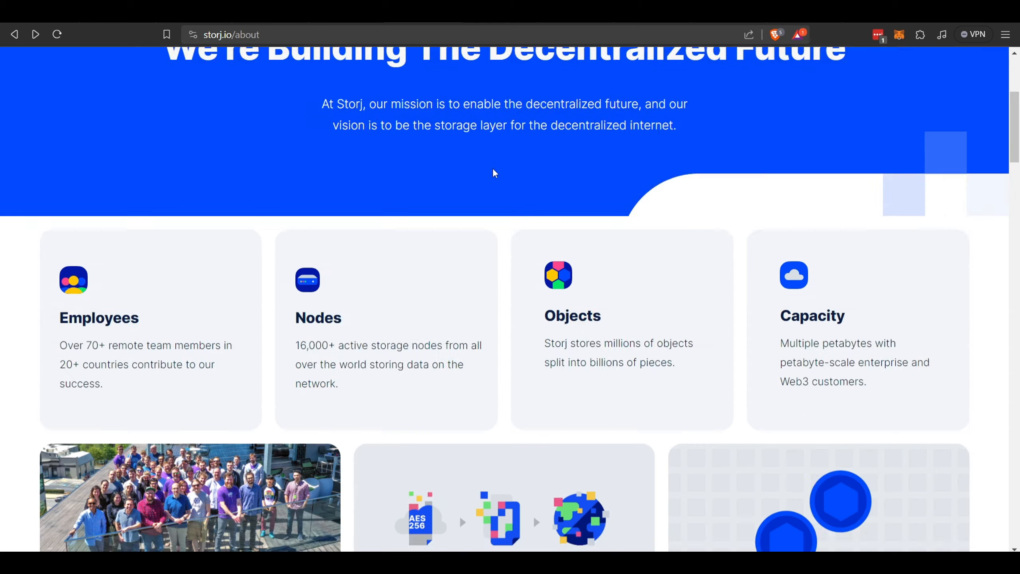
pyautogui.scroll(-3)
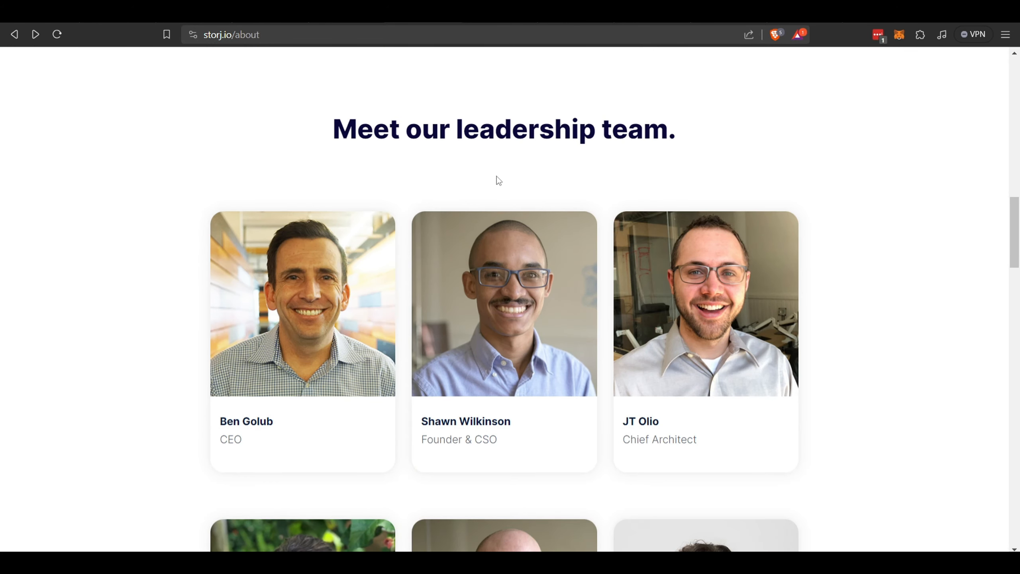
pyautogui.scroll(-3)
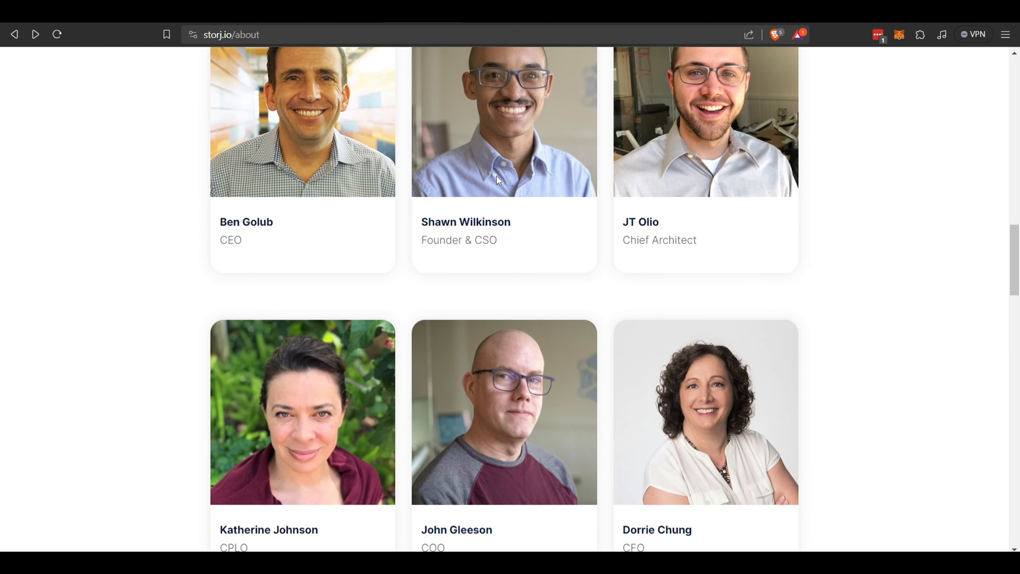
pyautogui.scroll(-3)
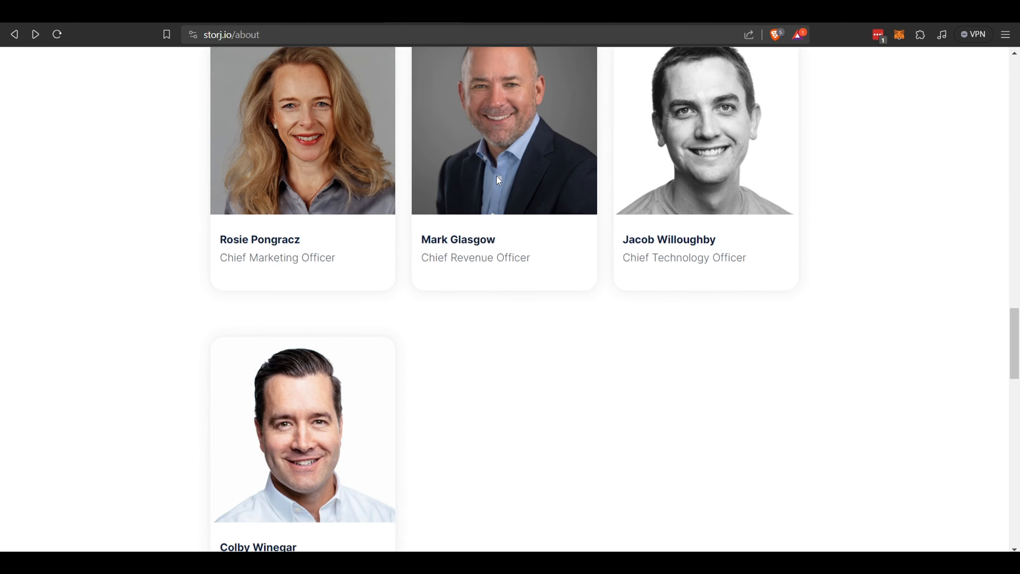
pyautogui.scroll(3)
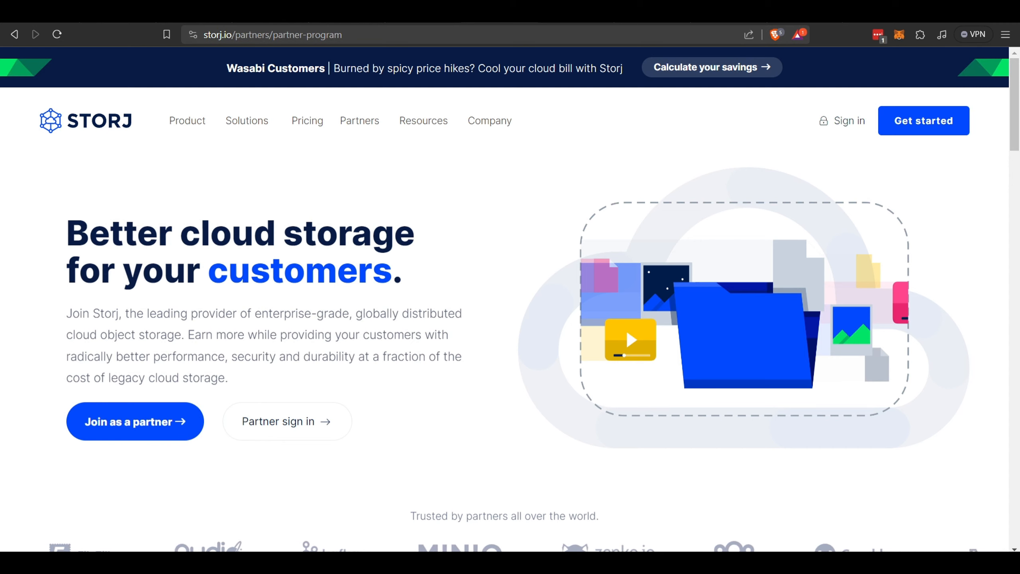
# Scroll through the partner program hero and partner logos.
pyautogui.scroll(-3)
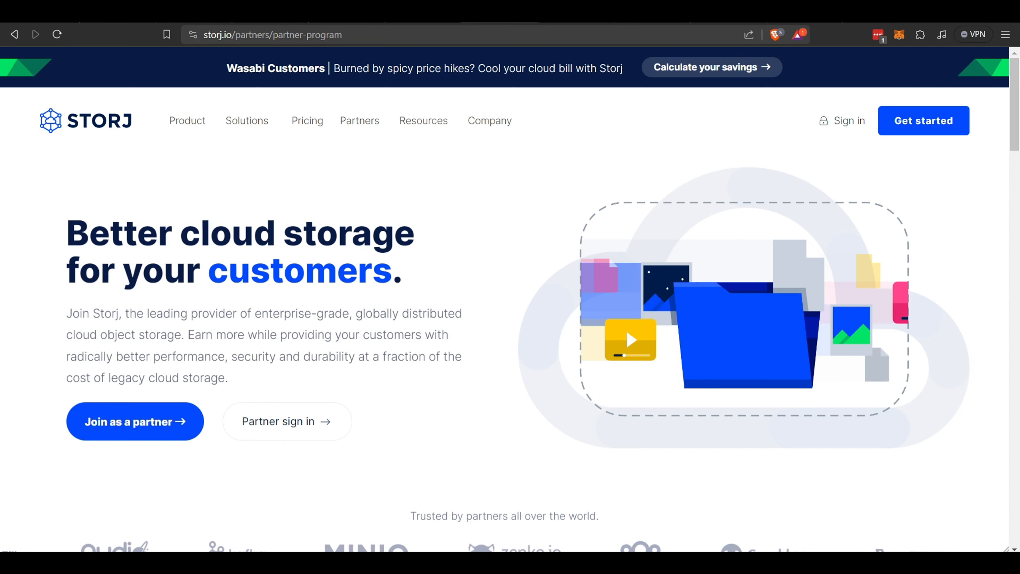
pyautogui.scroll(-3)
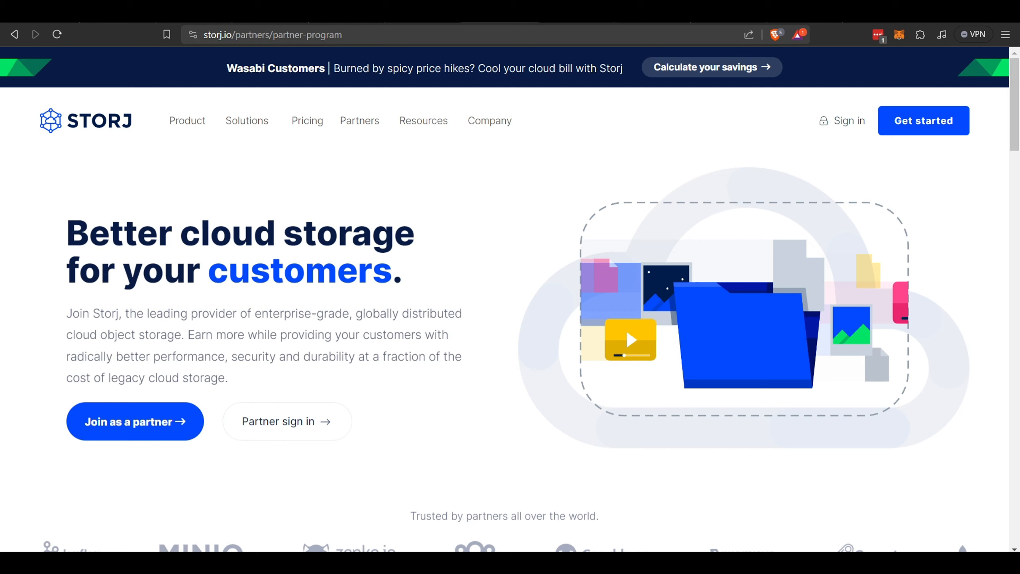
pyautogui.scroll(-3)
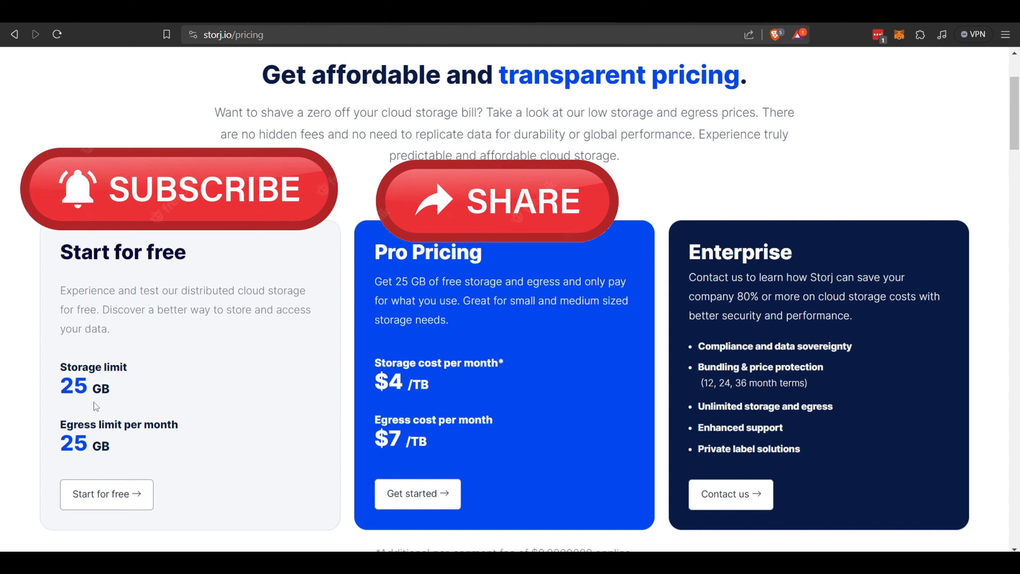
pyautogui.moveTo(452, 328)
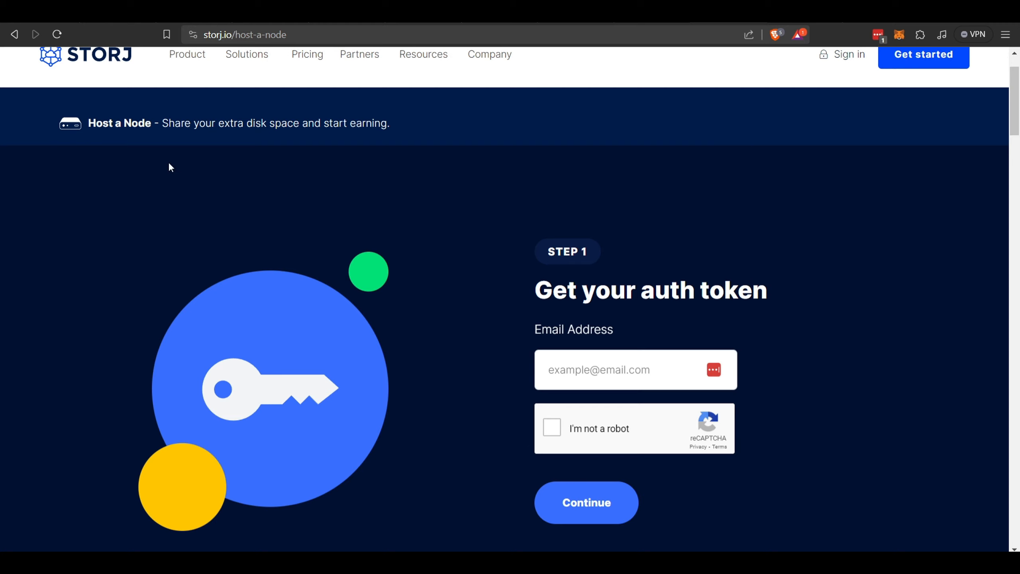
pyautogui.moveTo(176, 162)
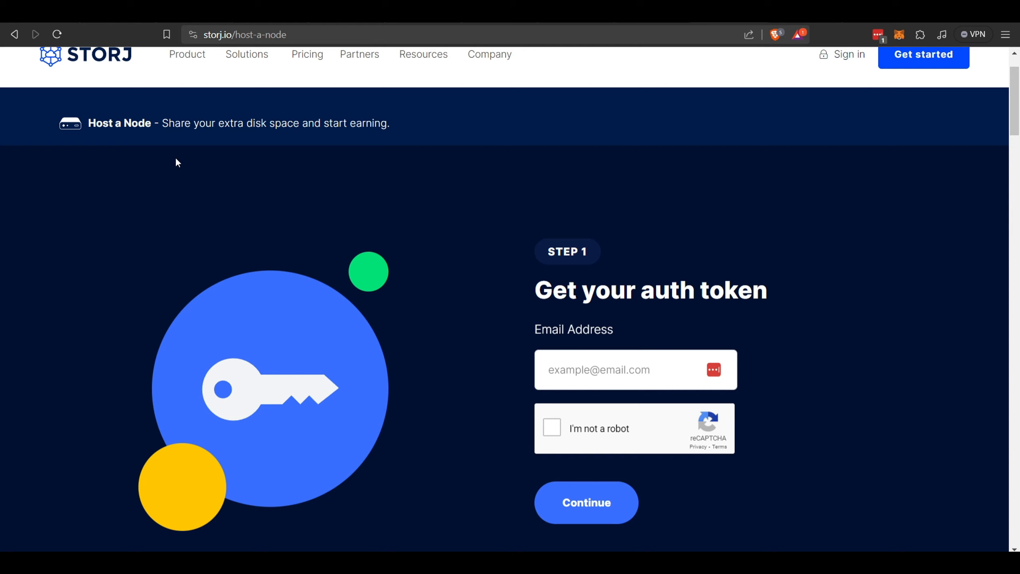
pyautogui.moveTo(413, 285)
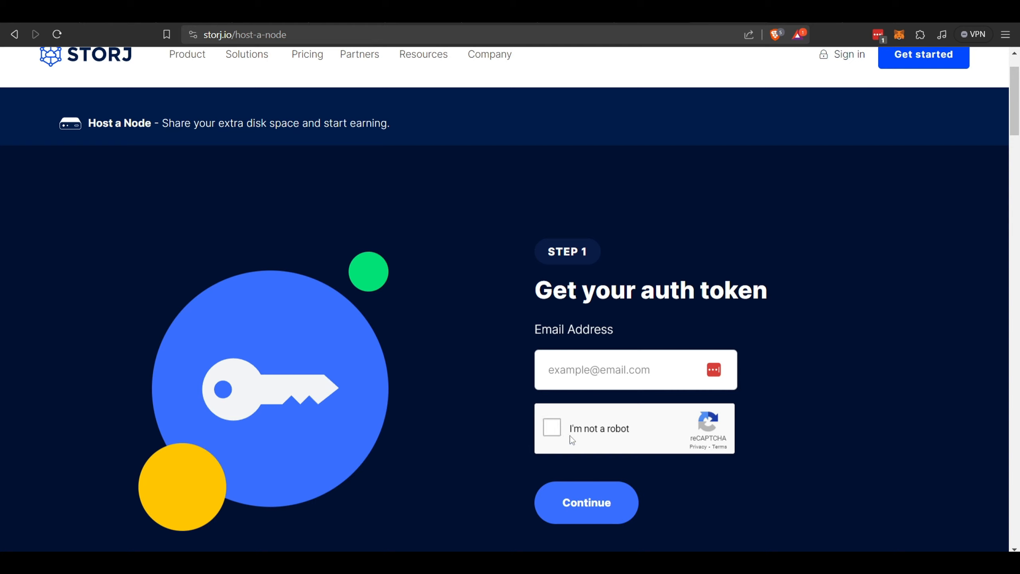
# Scroll through host-a-node Steps 1 to 4, from auth token to interface setup.
pyautogui.scroll(-3)
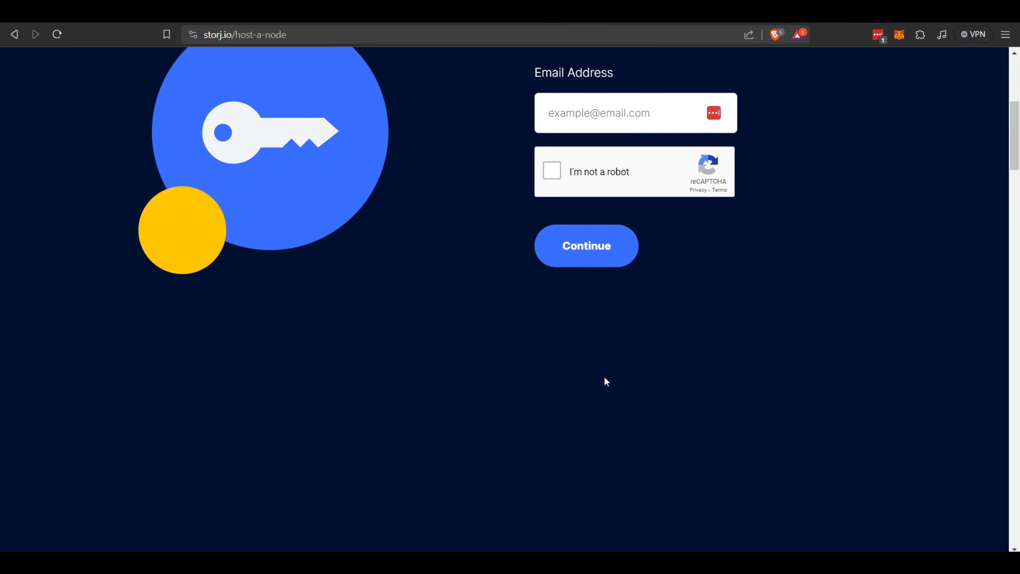
pyautogui.scroll(-3)
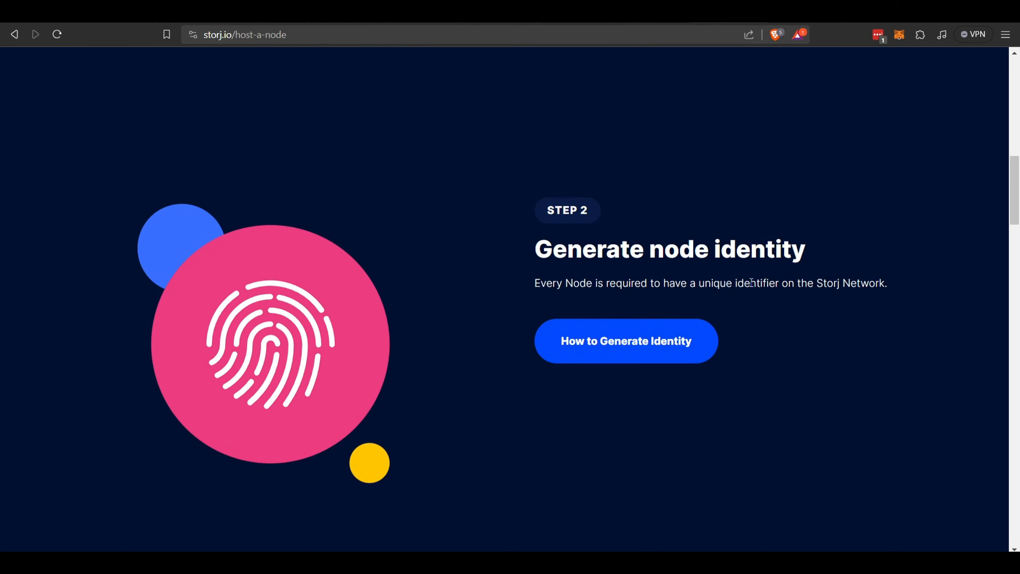
pyautogui.scroll(-3)
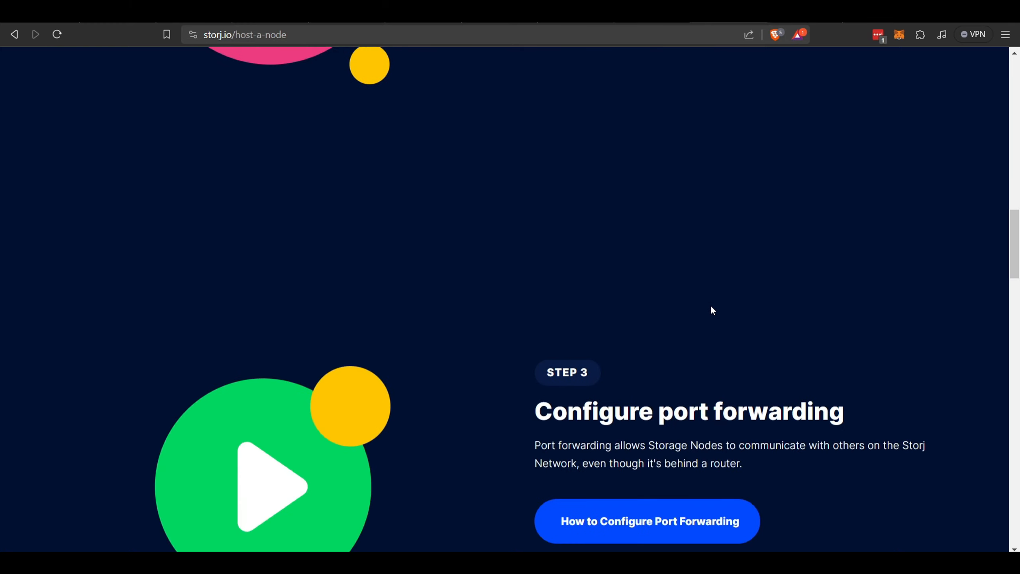
pyautogui.scroll(3)
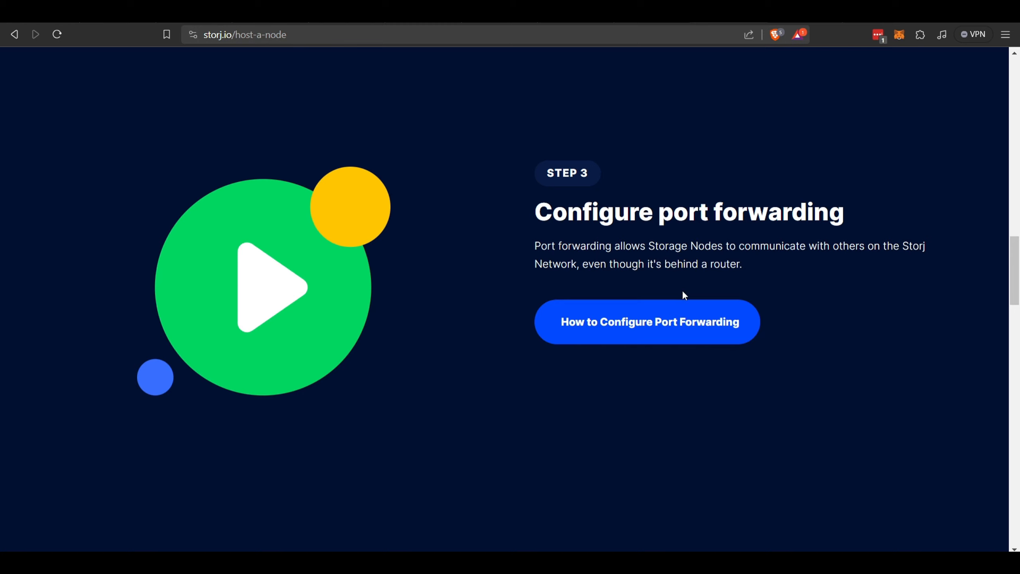
pyautogui.scroll(-3)
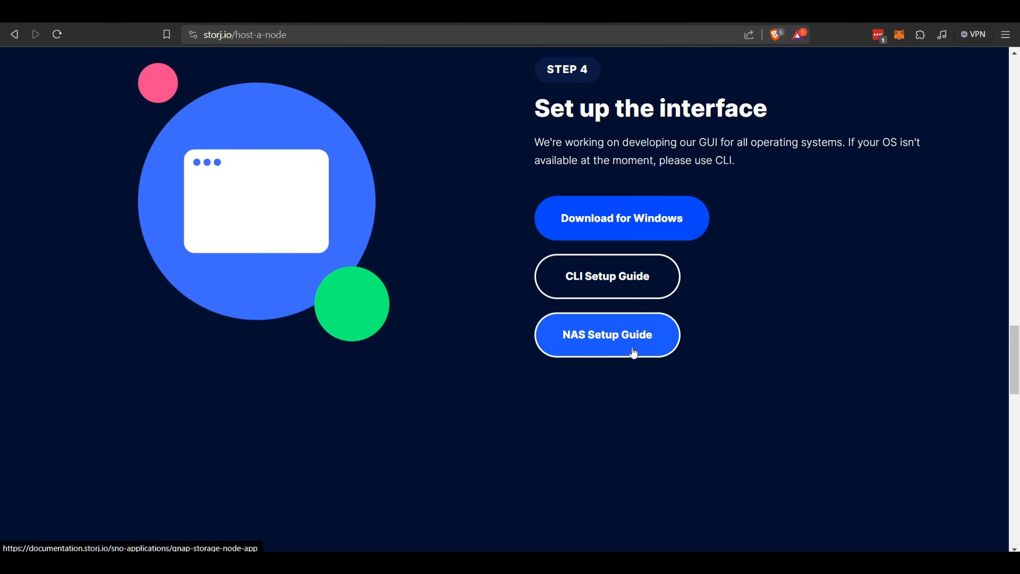
pyautogui.moveTo(714, 340)
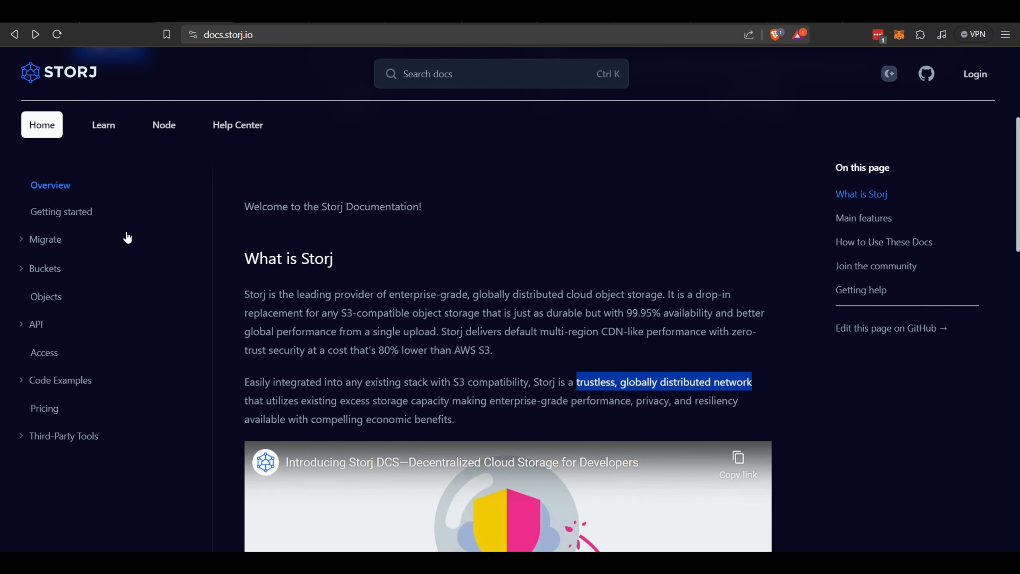
# Navigate from the docs overview to twitter.com/storj.
pyautogui.click(228, 34)
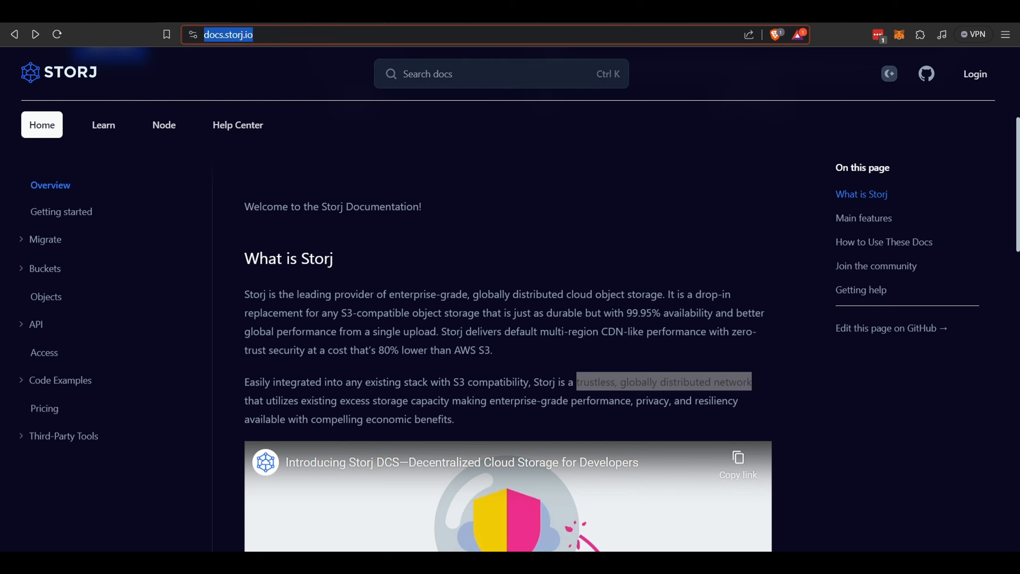
pyautogui.write('twitter.com/storj')
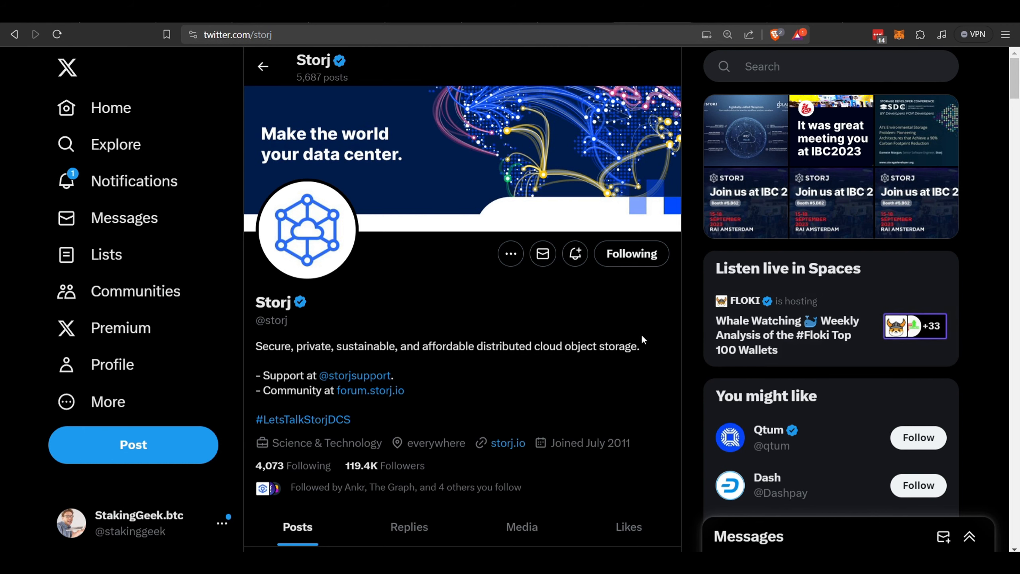
pyautogui.scroll(-3)
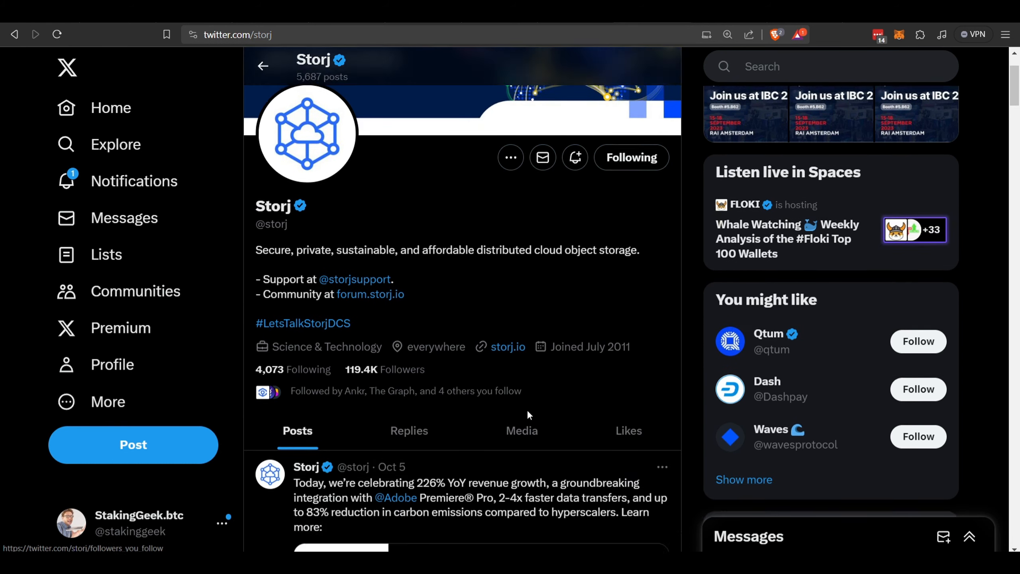
pyautogui.scroll(-3)
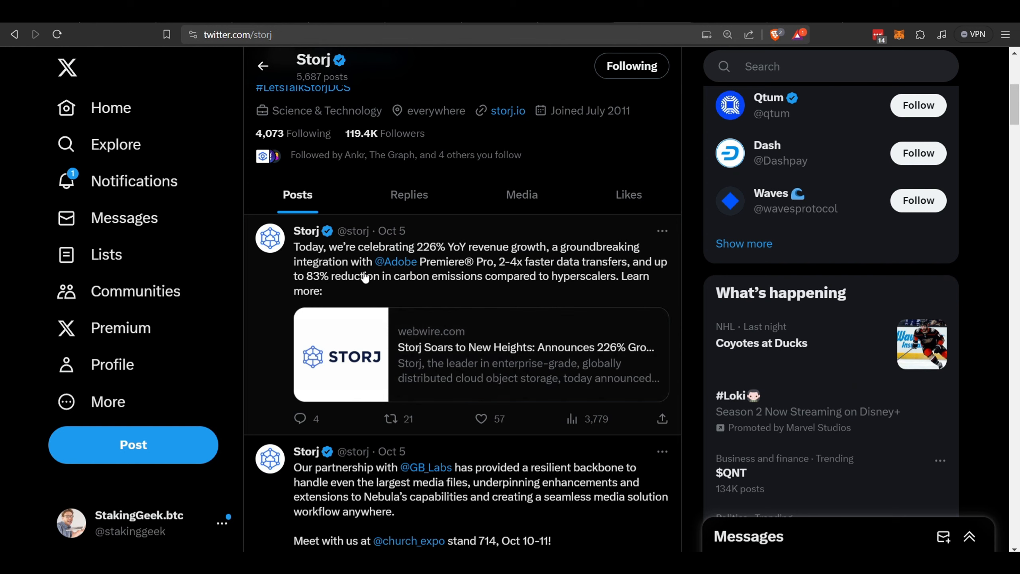
pyautogui.moveTo(433, 278)
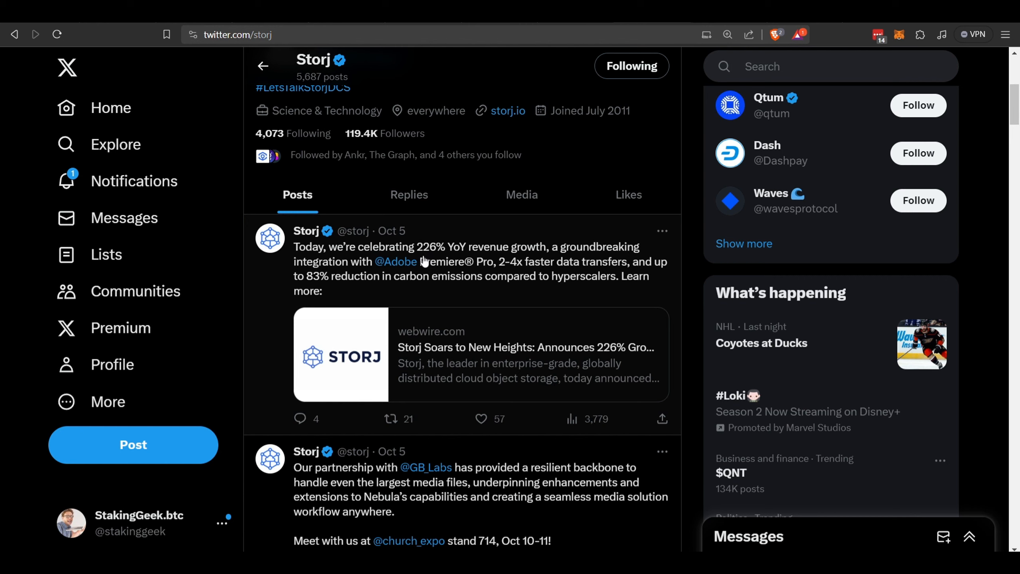
pyautogui.scroll(-3)
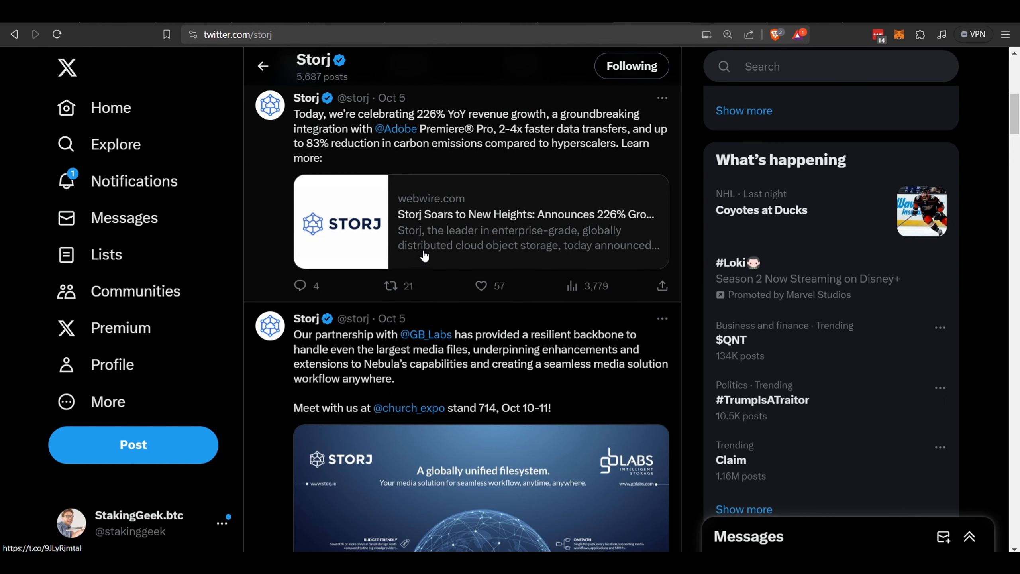
pyautogui.scroll(-3)
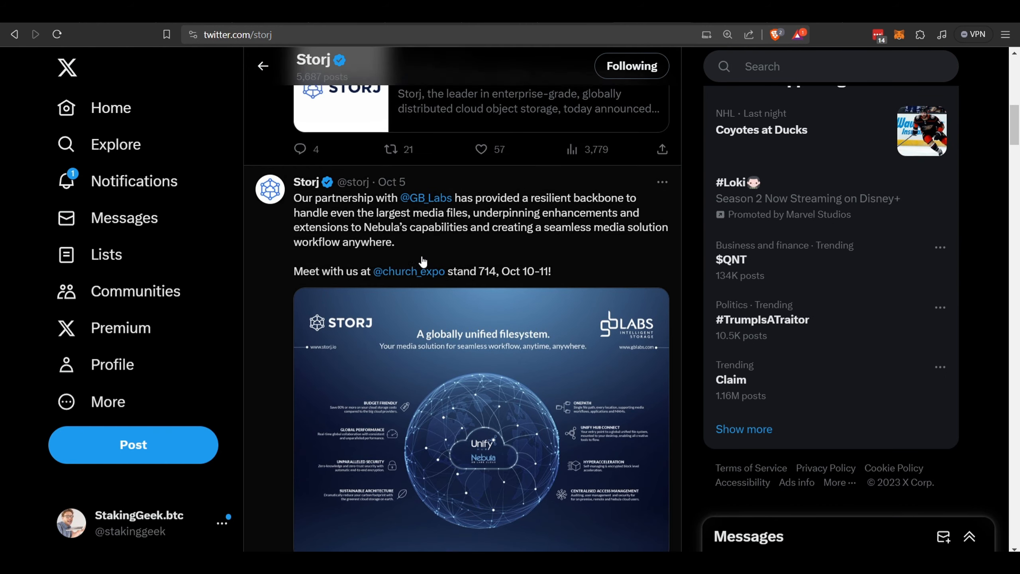
pyautogui.scroll(-3)
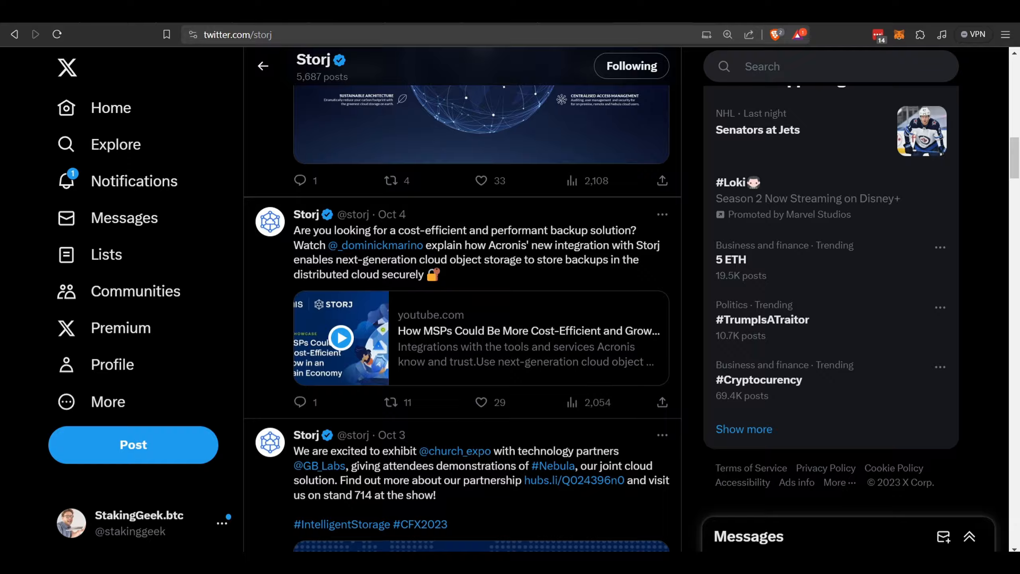
pyautogui.click(312, 34)
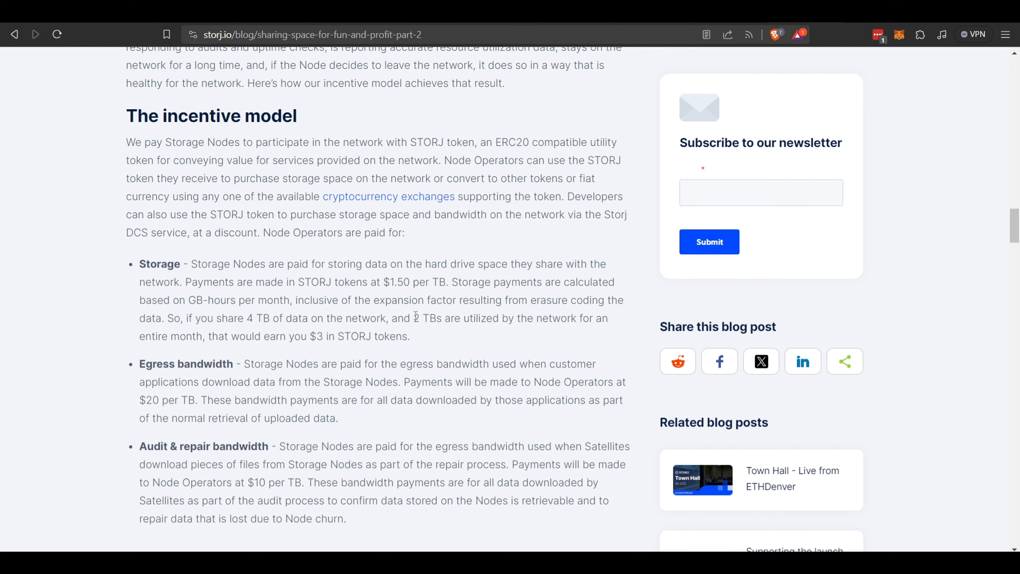
# Highlight the $3 earnings example and move down to the $20 per TB egress rate.
pyautogui.moveTo(415, 318); pyautogui.dragTo(527, 318)
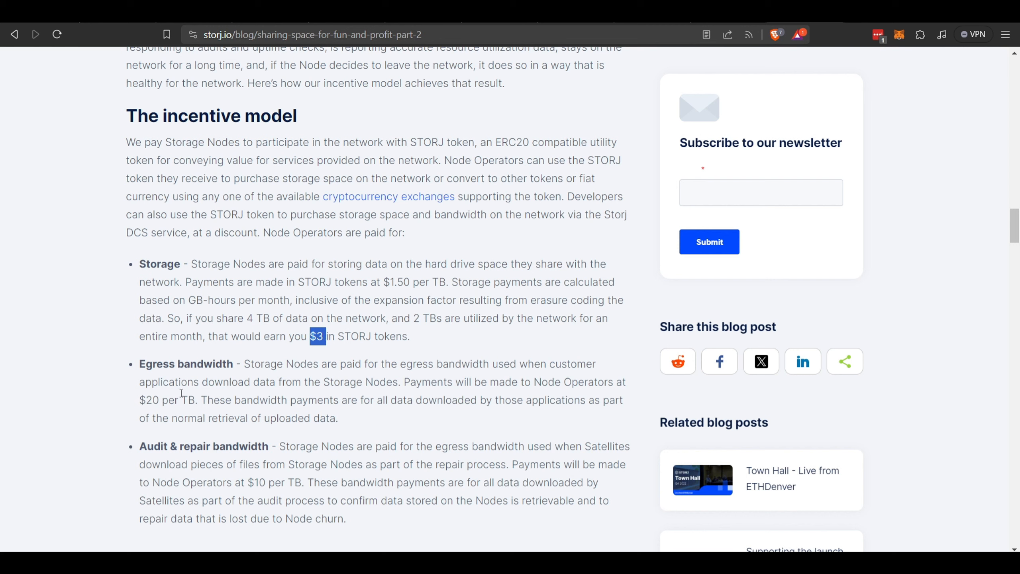
pyautogui.moveTo(191, 378)
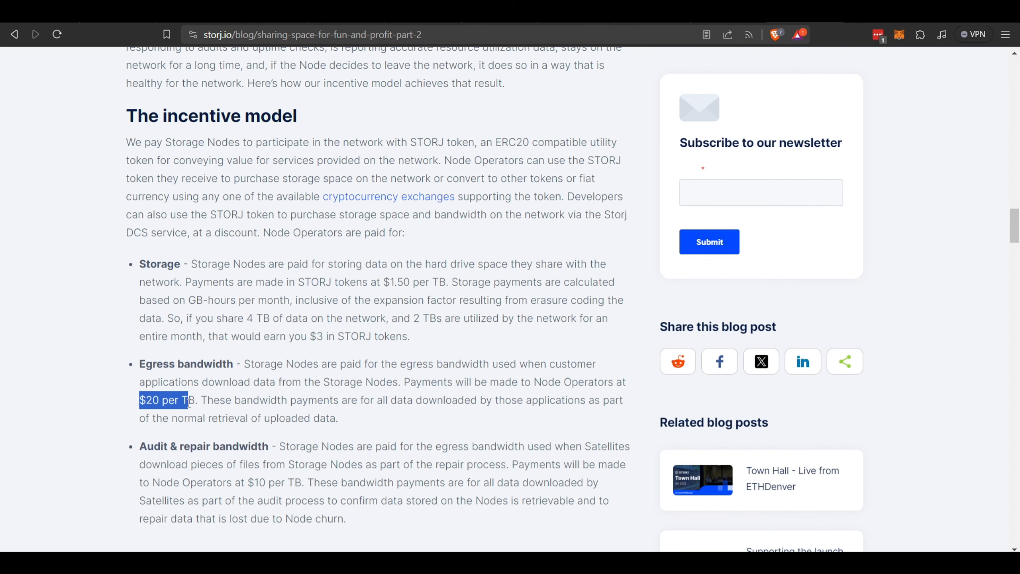
pyautogui.scroll(-3)
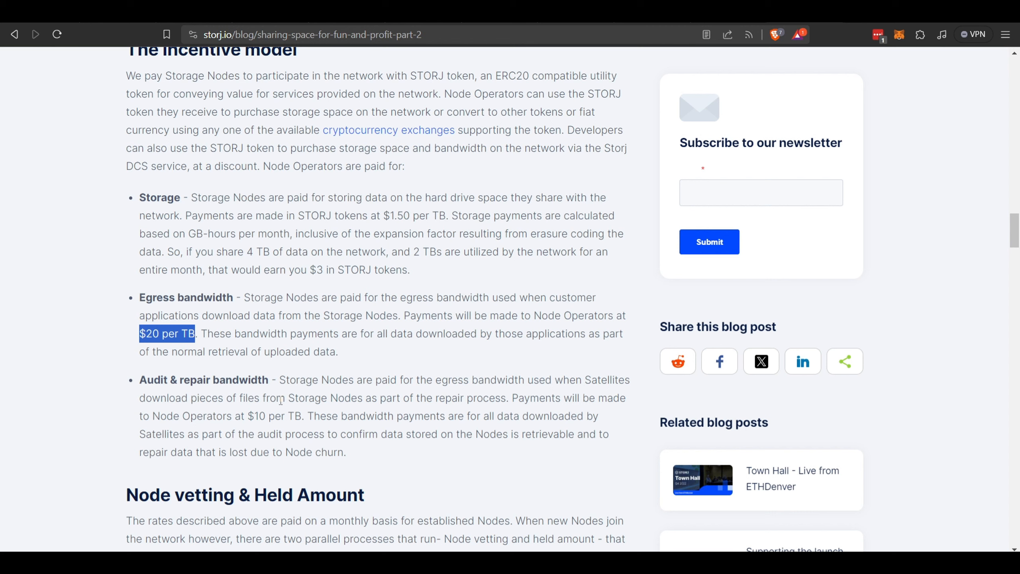
pyautogui.moveTo(402, 398)
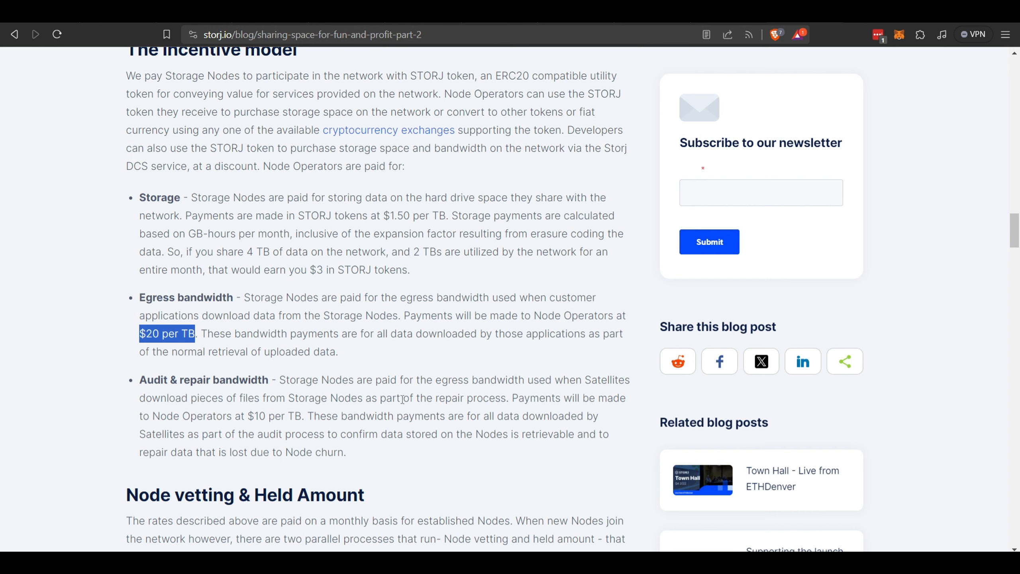